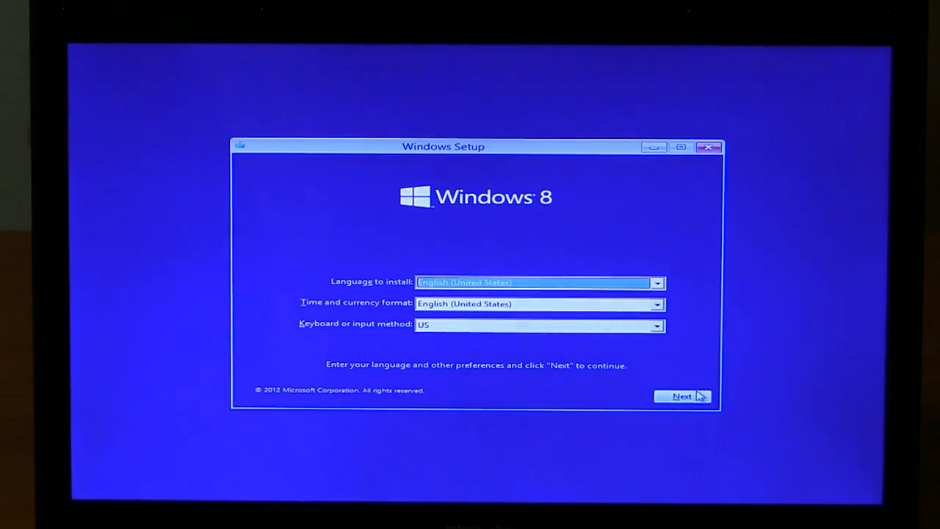
Step: Keep English (United States) language settings and start the Windows installation
left_click(682, 396)
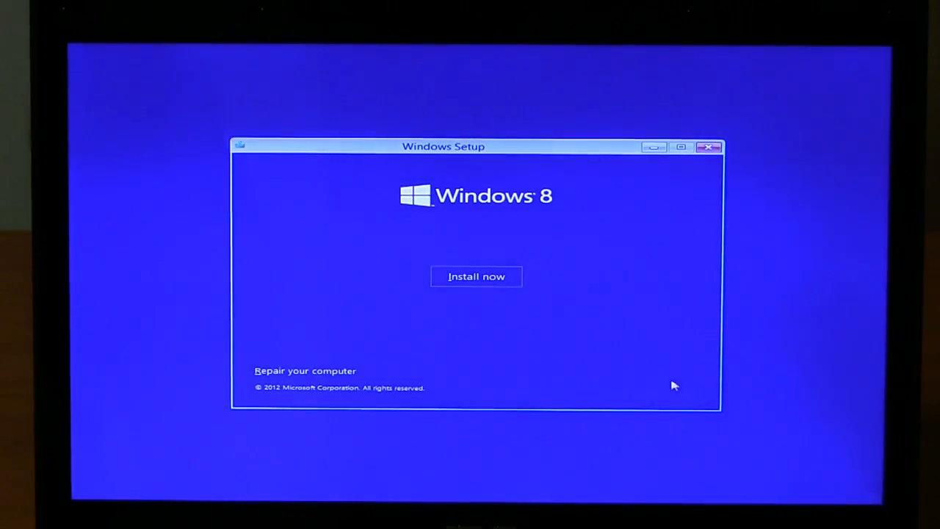
left_click(476, 277)
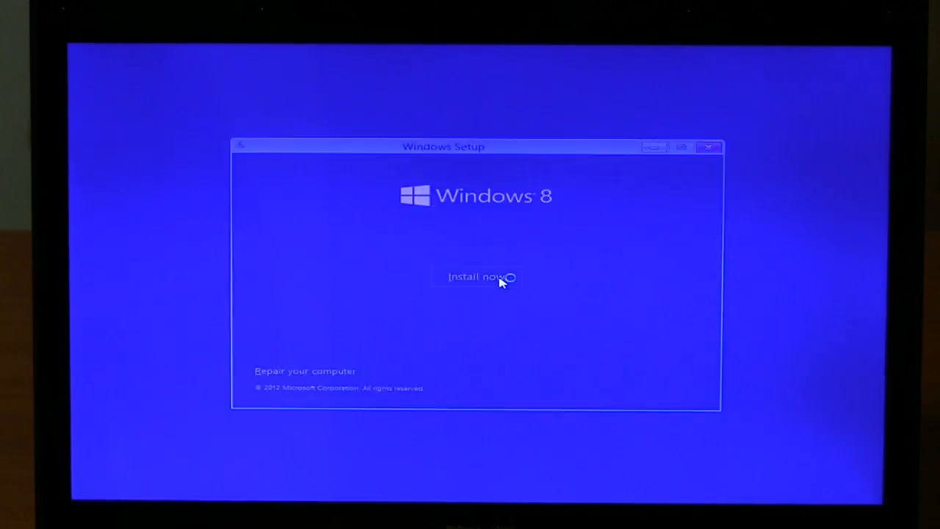
left_click(476, 277)
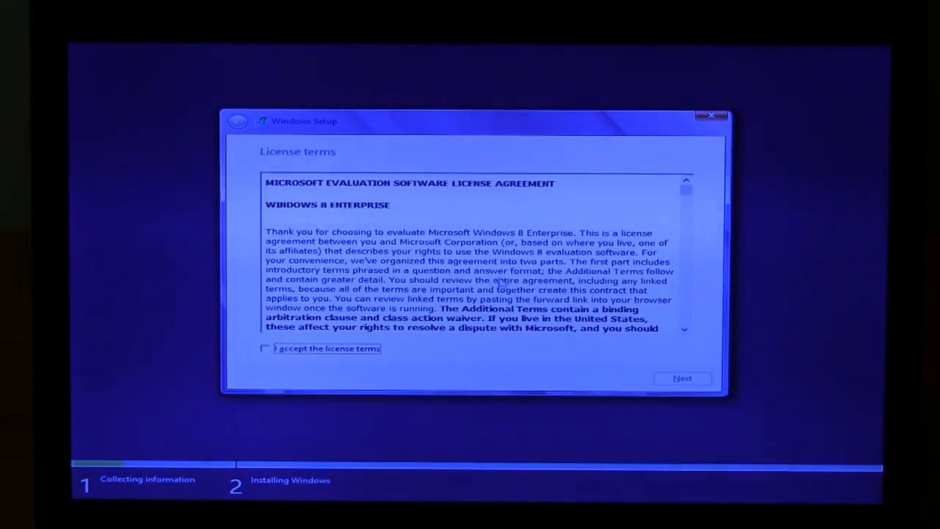
Step: Accept the license terms and install Windows to Drive 0's 238.5 GB unallocated space
left_click(265, 349)
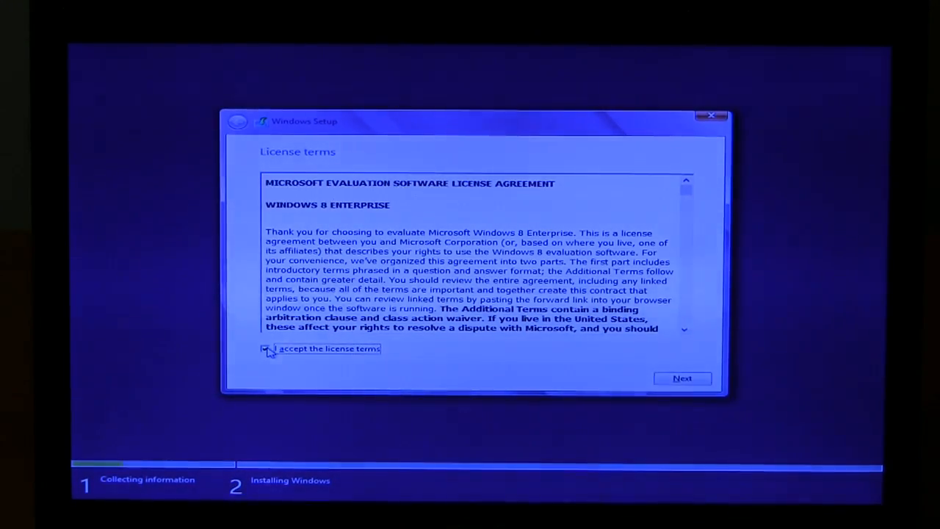
left_click(682, 378)
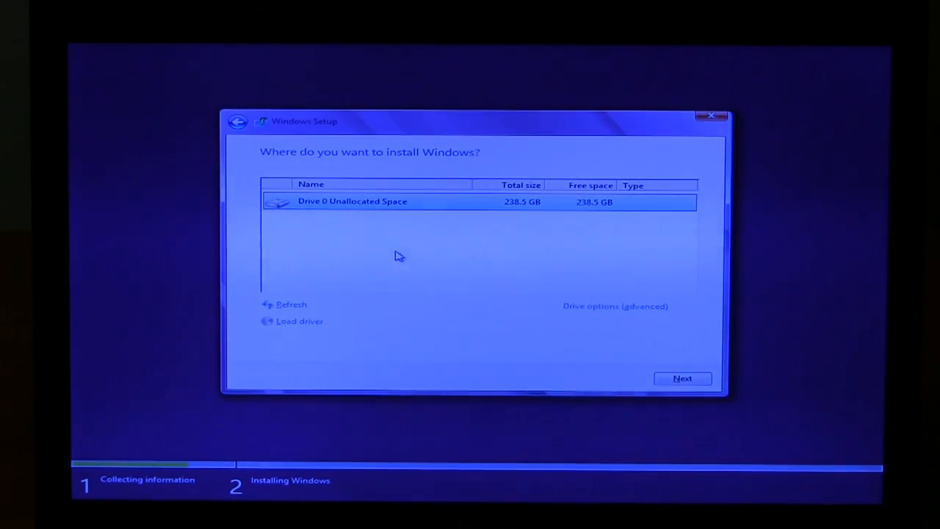
mouse_move(676, 329)
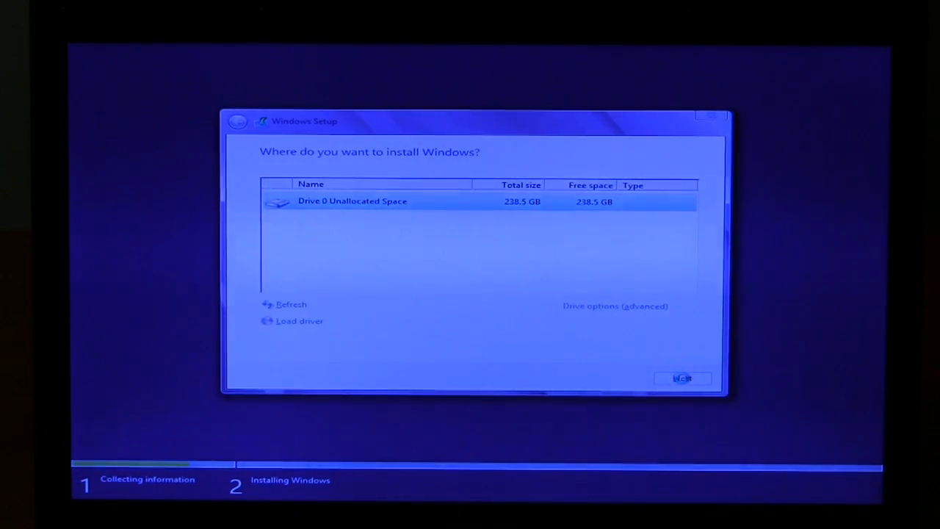
left_click(682, 378)
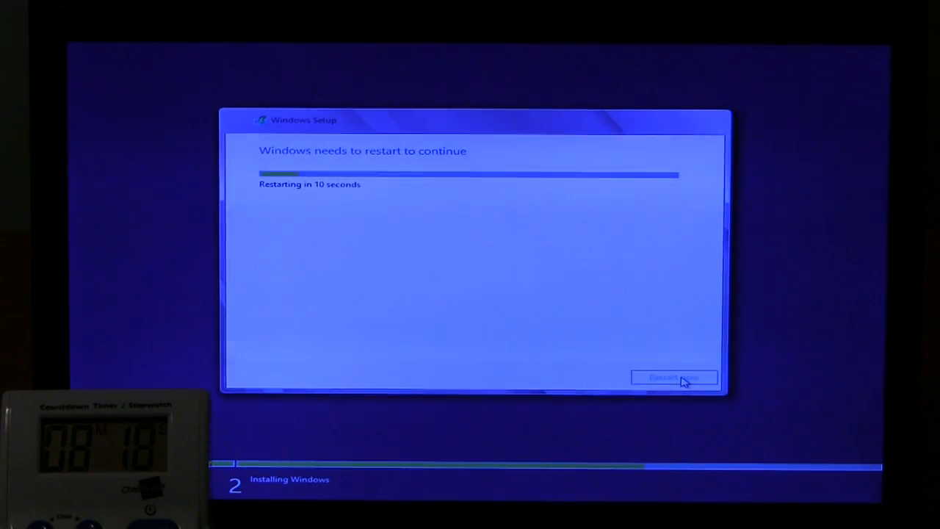
Step: Restart the PC immediately to continue setup
left_click(674, 377)
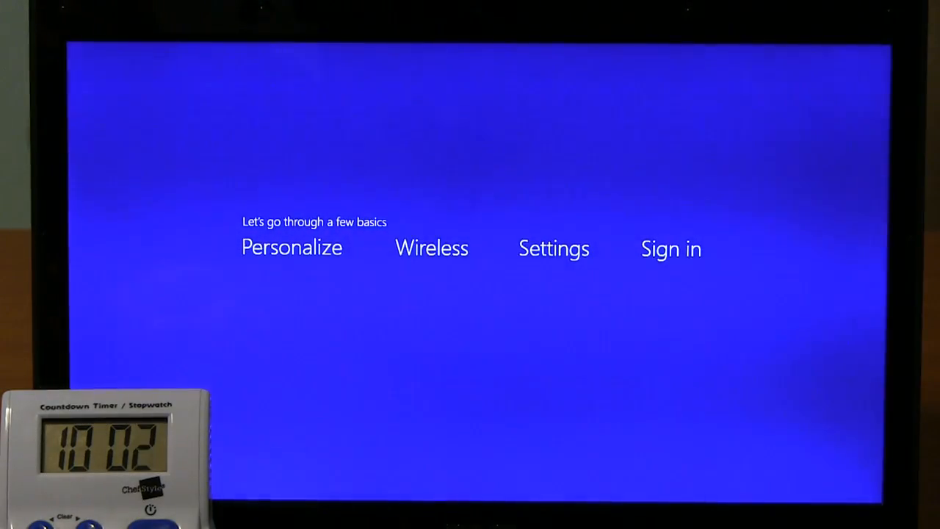
Step: Name the PC 'Win8', choose the green colour, and continue
left_click(291, 248)
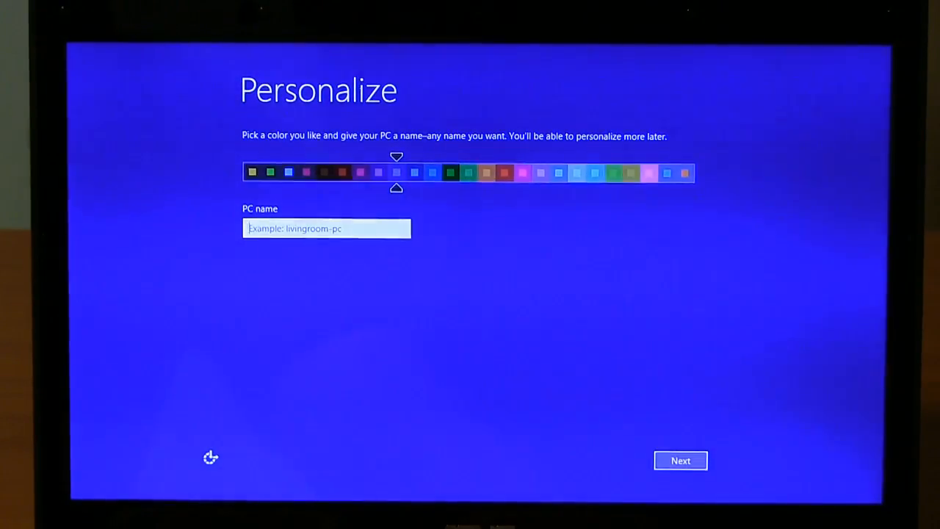
type("Win8")
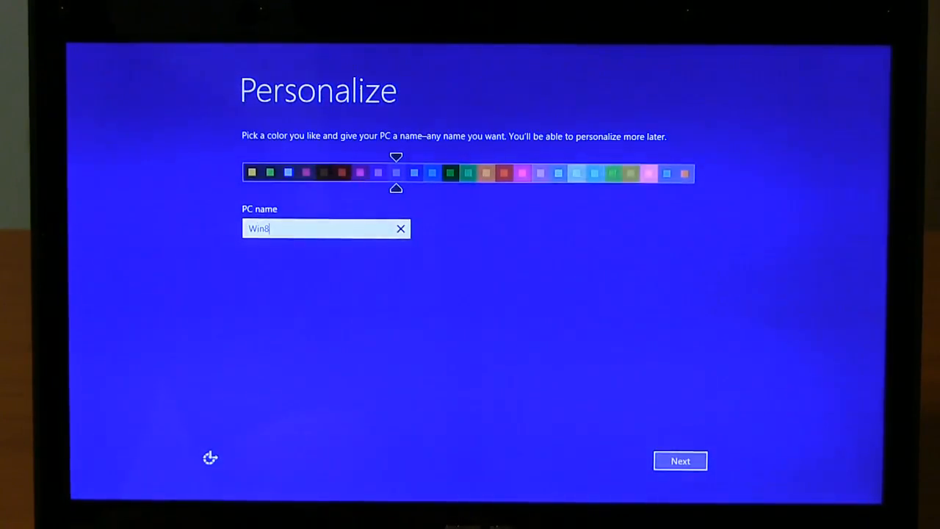
left_click(468, 173)
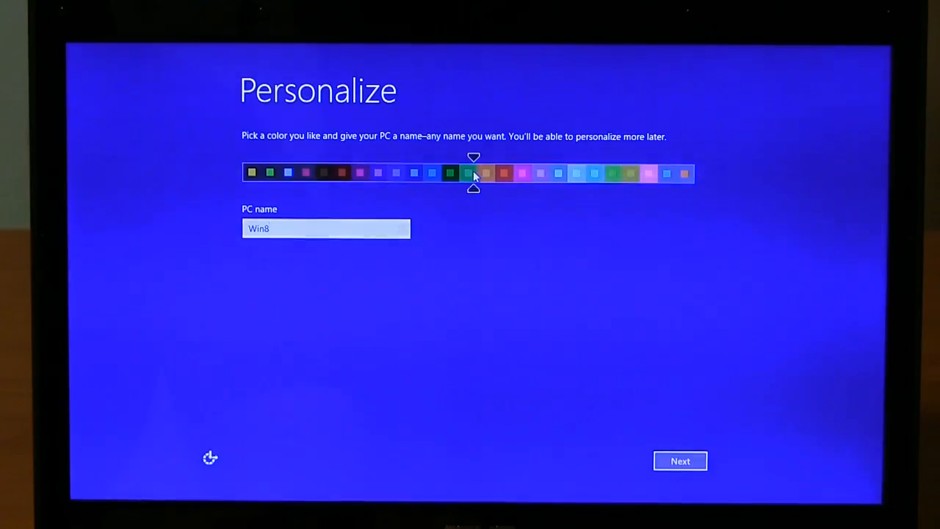
left_click(679, 461)
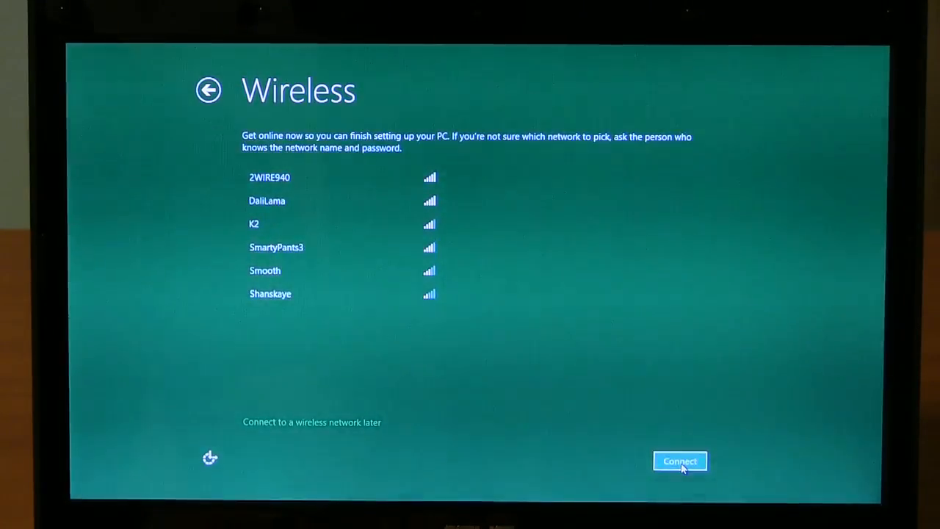
mouse_move(329, 422)
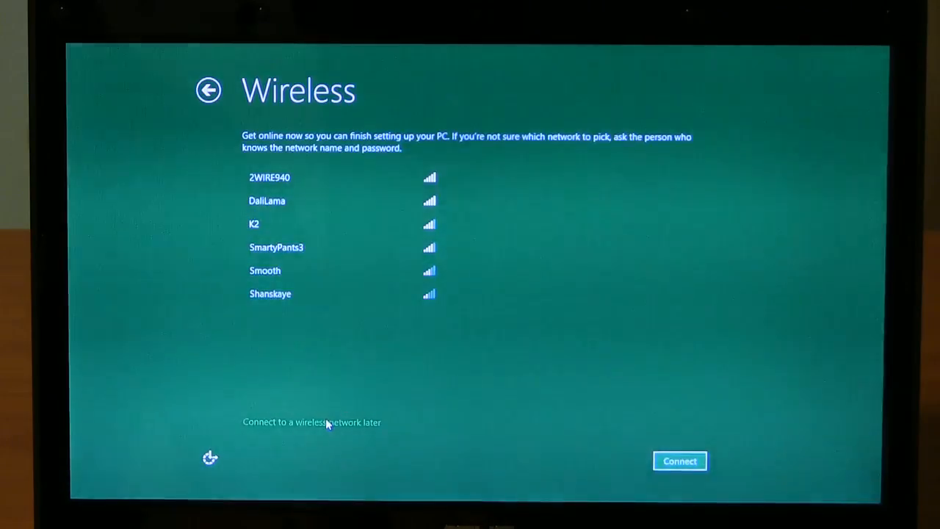
Step: Defer wireless connection and accept the express settings
left_click(312, 421)
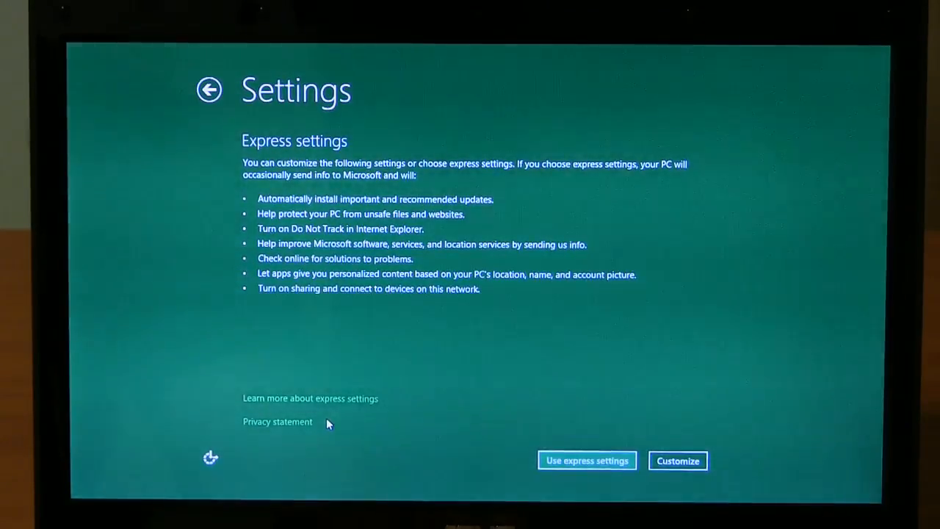
left_click(587, 461)
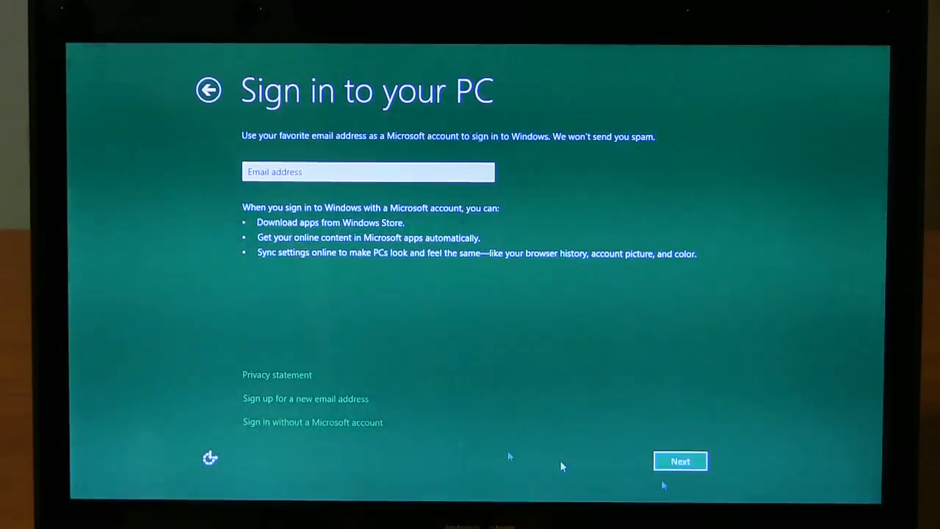
Step: Proceed without an email and choose to sign in without a Microsoft account
left_click(679, 461)
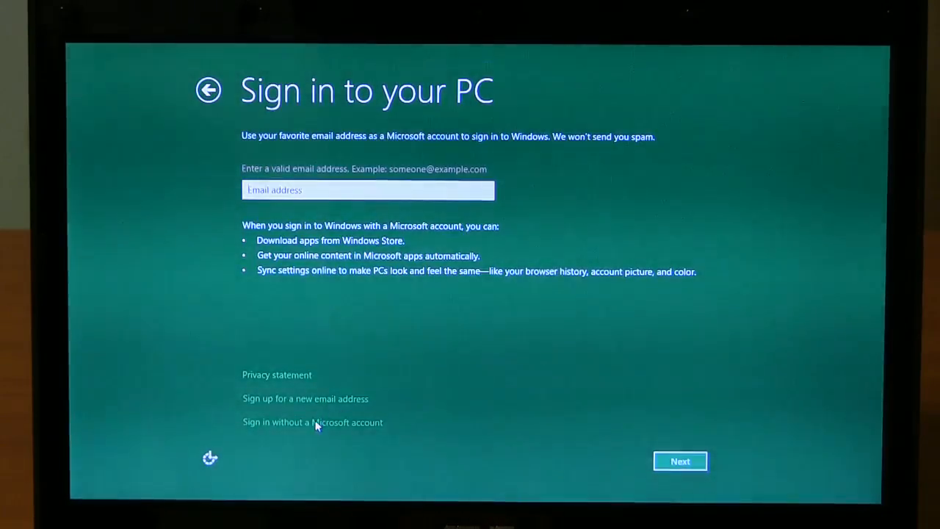
left_click(312, 422)
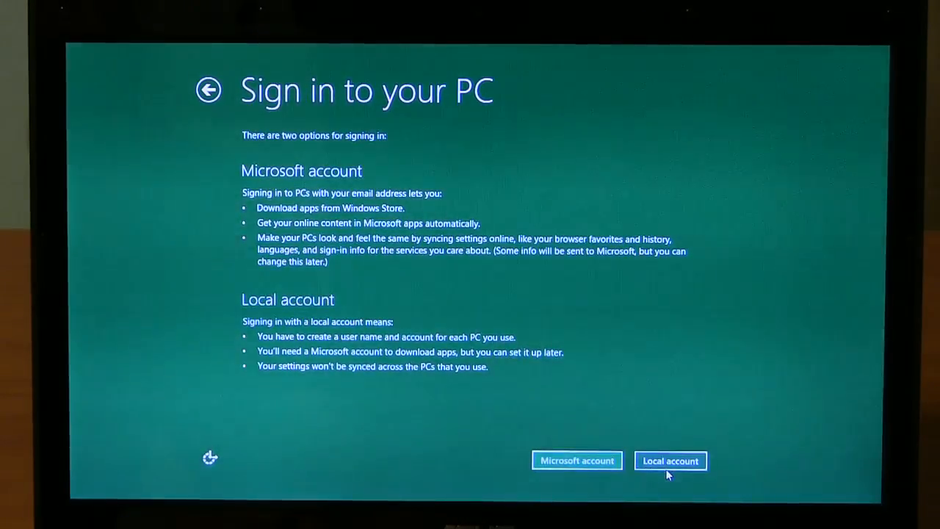
Step: Create a local account named 'bob' and finish setup
left_click(669, 461)
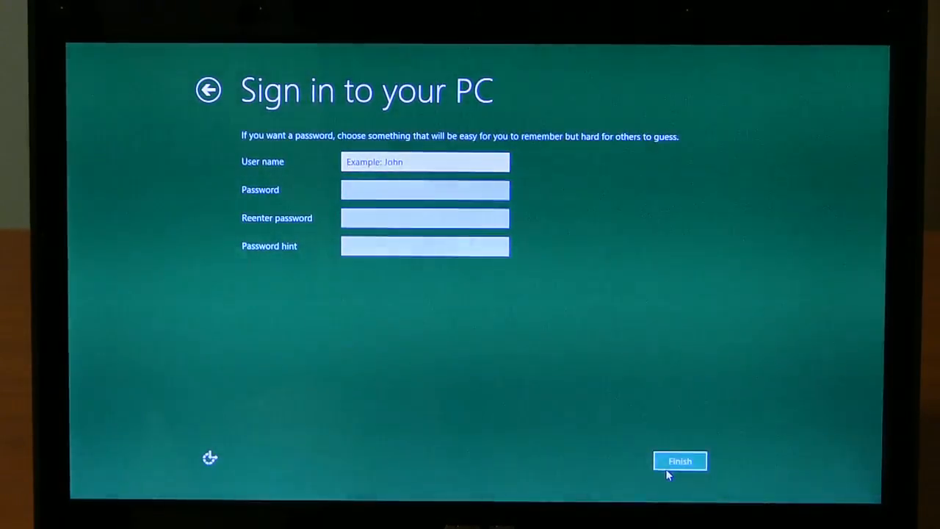
type("bob")
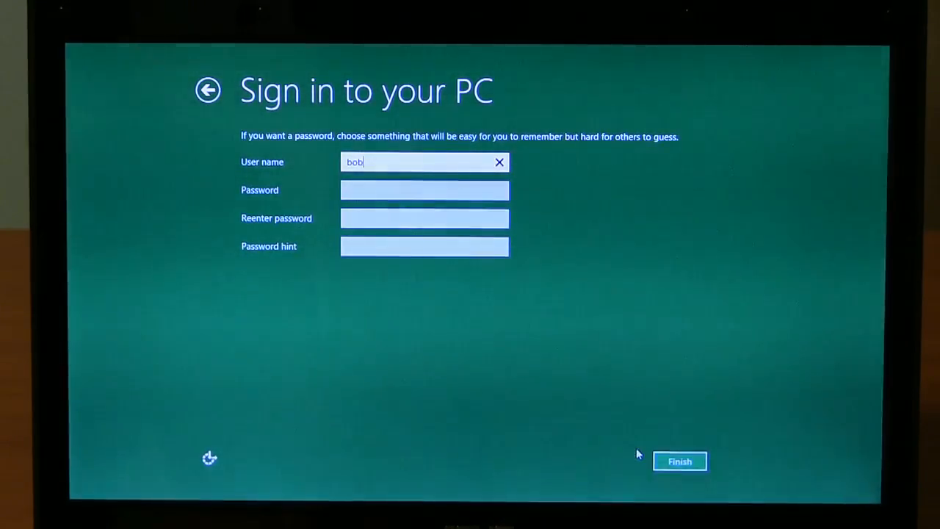
left_click(679, 462)
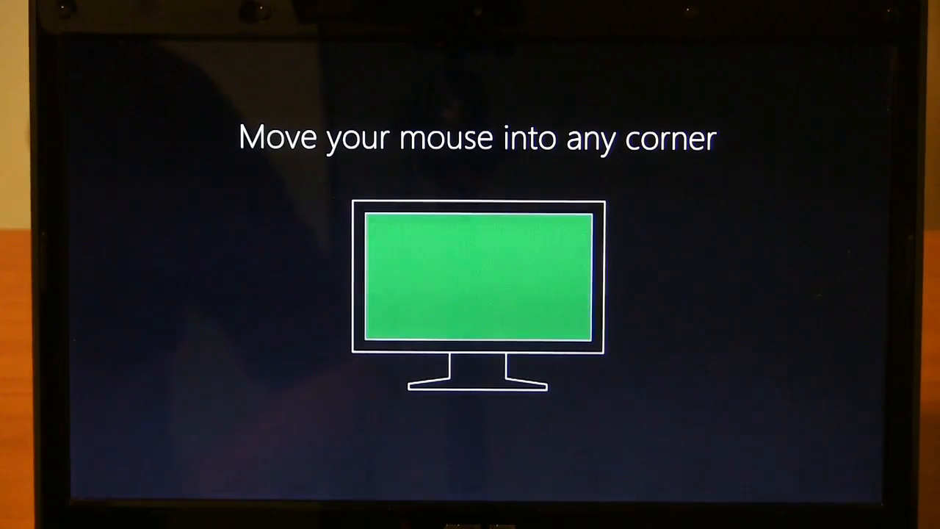
mouse_move(562, 283)
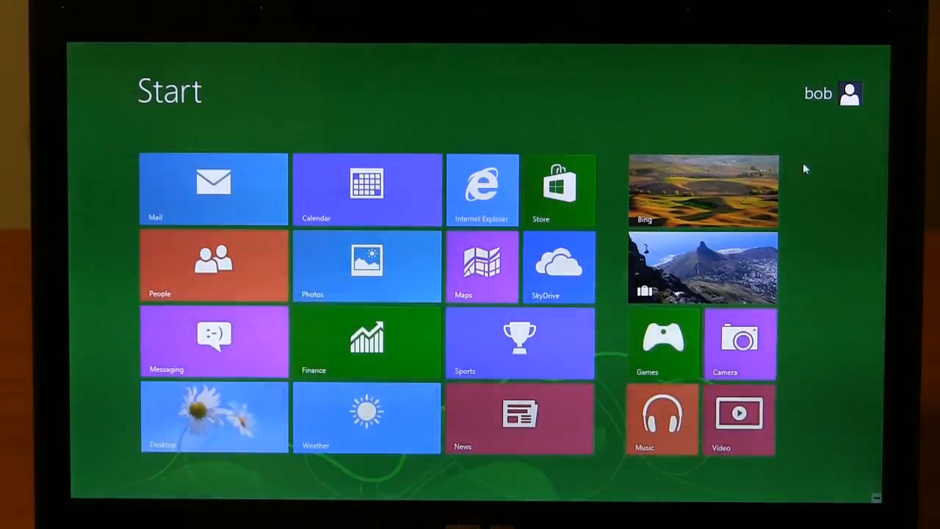
mouse_move(863, 121)
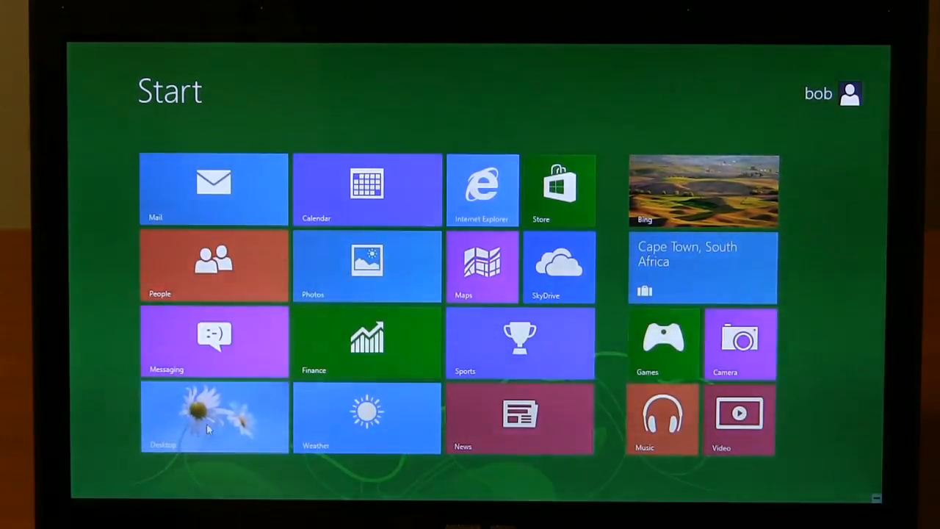
Step: From the desktop's Personalize settings, enable the Network desktop icon and apply
left_click(214, 419)
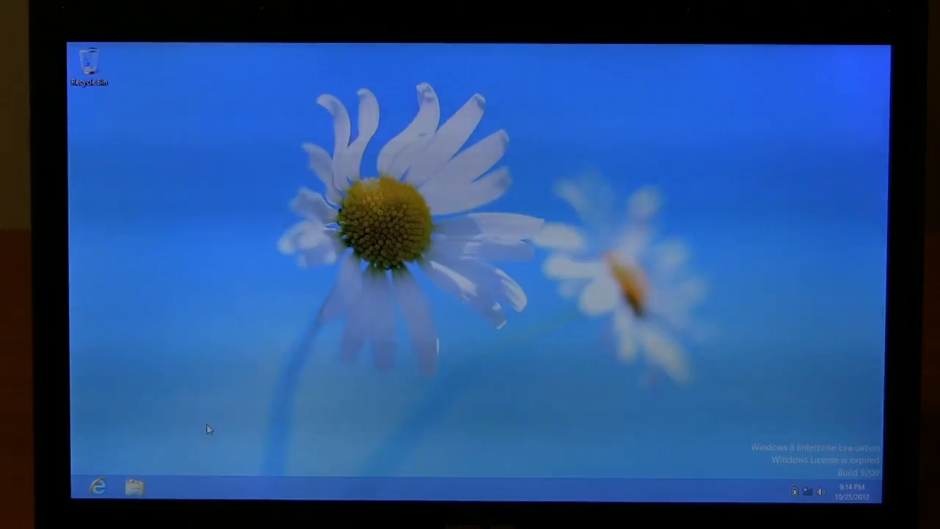
right_click(246, 270)
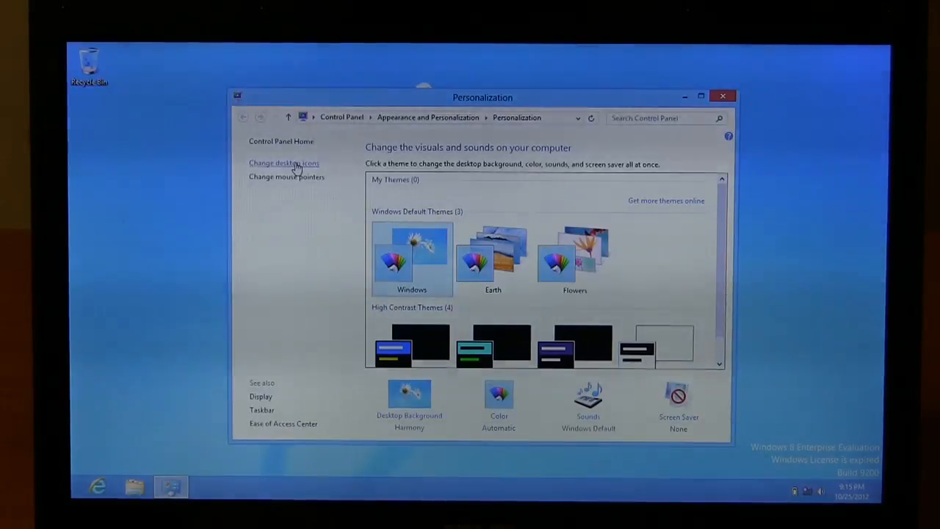
left_click(283, 162)
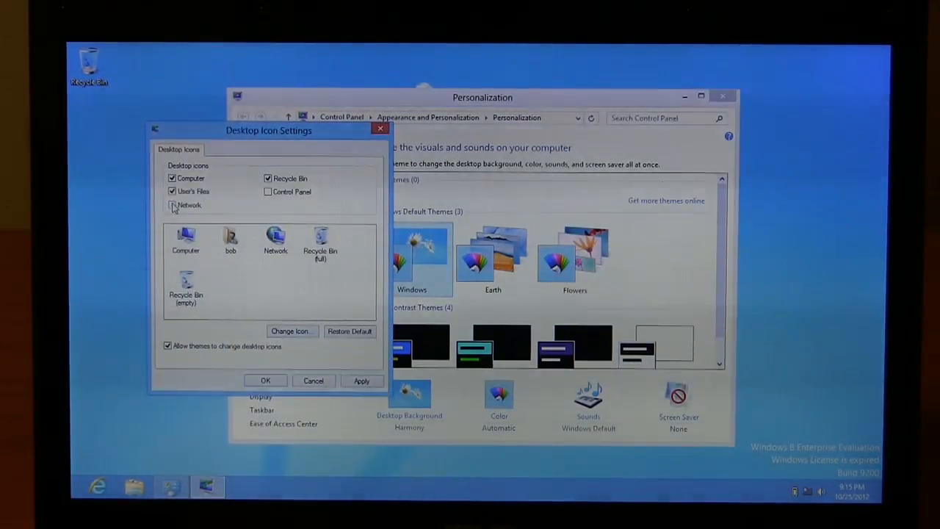
left_click(173, 205)
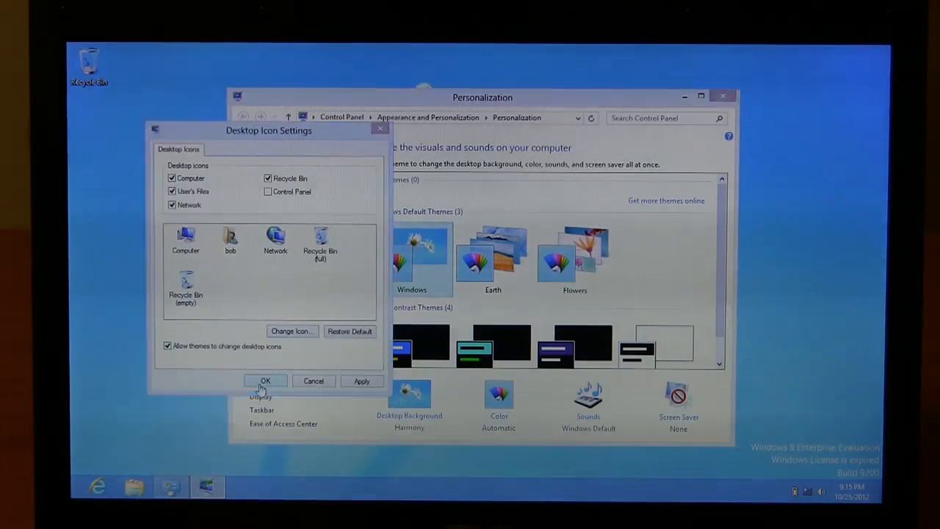
left_click(265, 381)
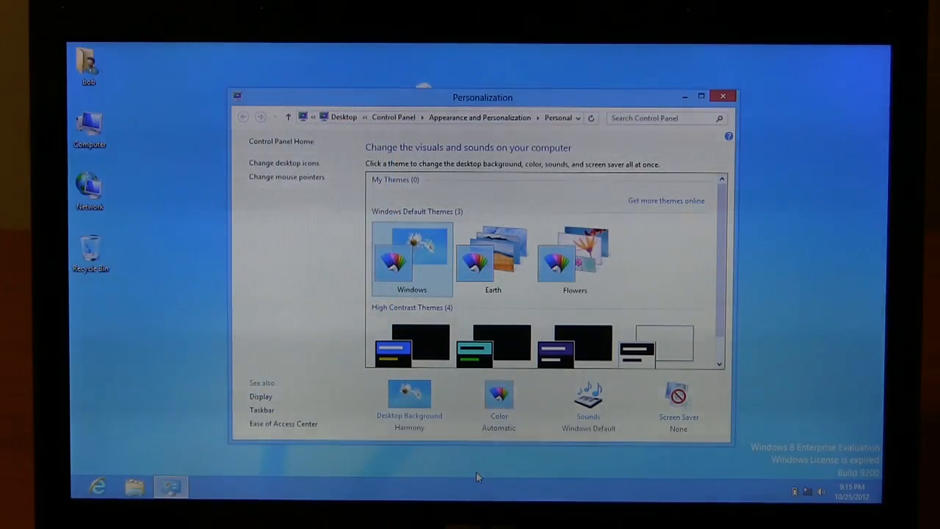
mouse_move(467, 407)
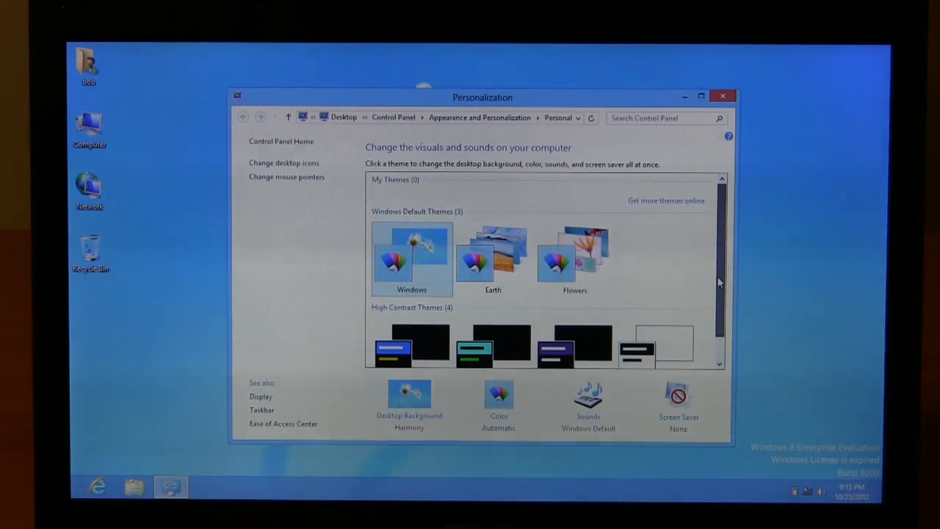
Step: Apply the Earth theme and open the Computer icon's context menu
left_click(492, 257)
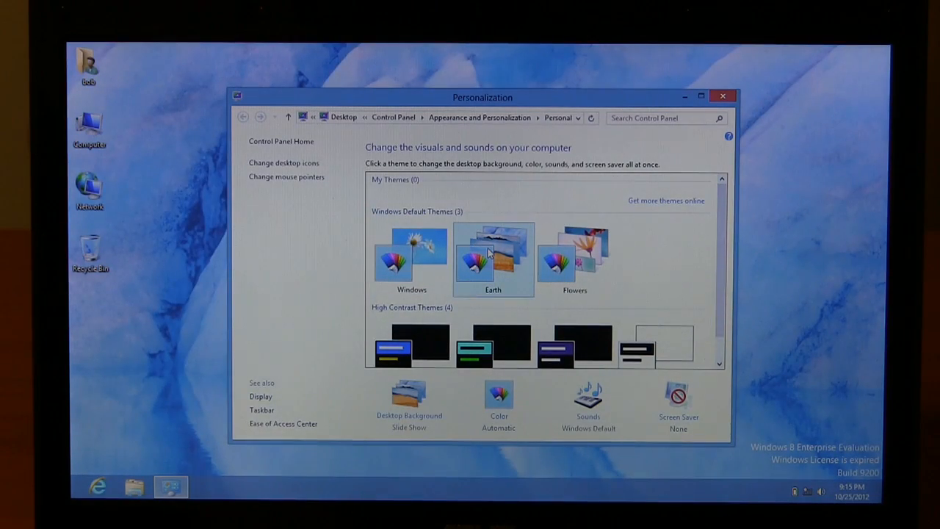
mouse_move(135, 98)
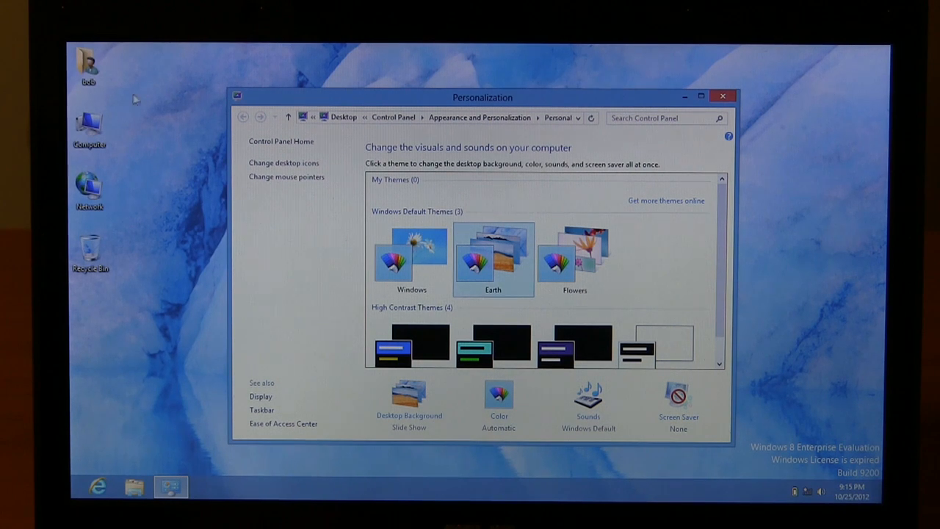
right_click(88, 125)
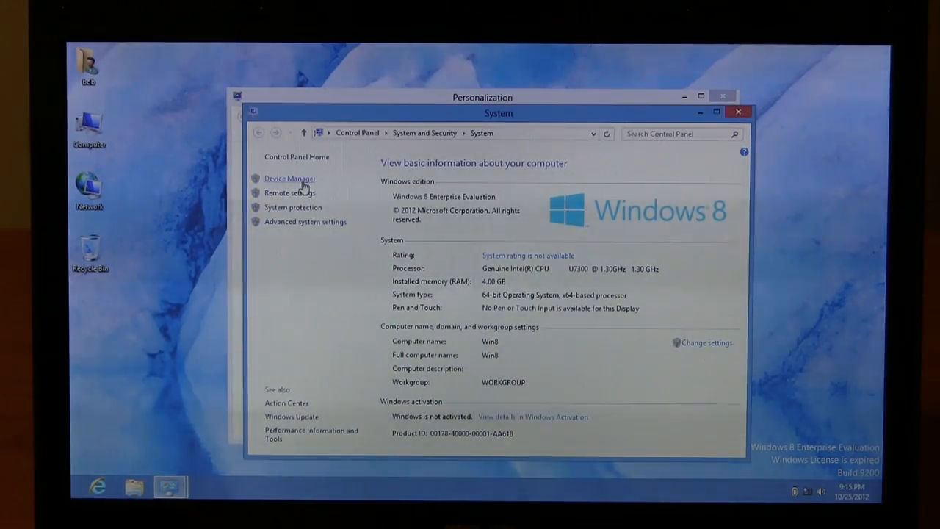
left_click(289, 179)
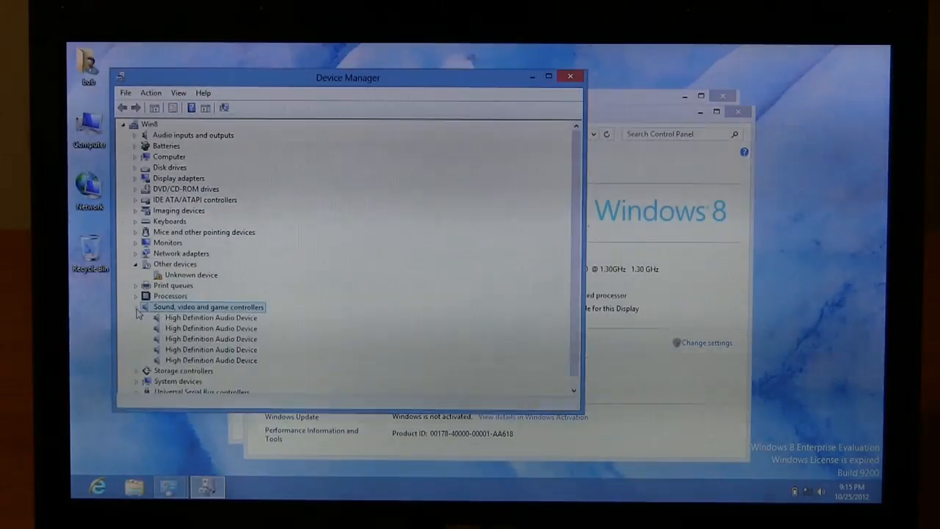
left_click(136, 307)
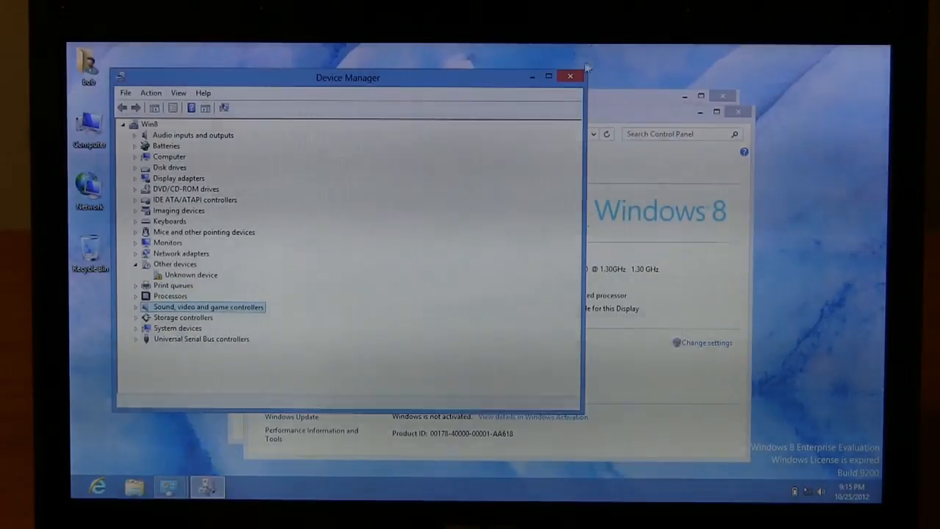
left_click(569, 76)
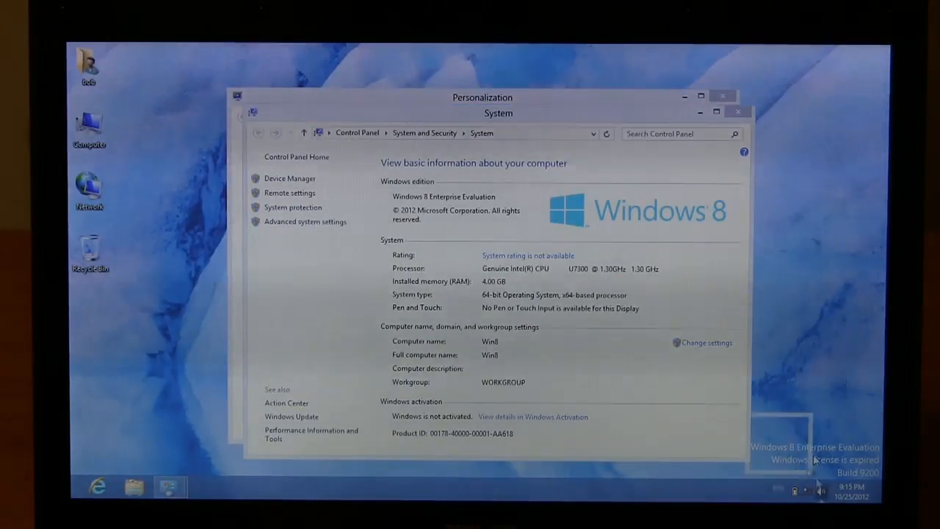
mouse_move(578, 328)
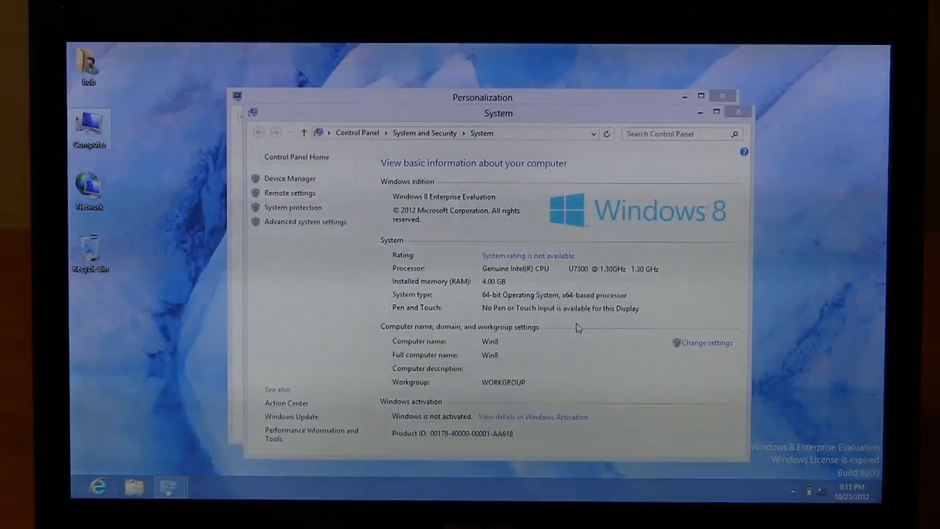
mouse_move(592, 286)
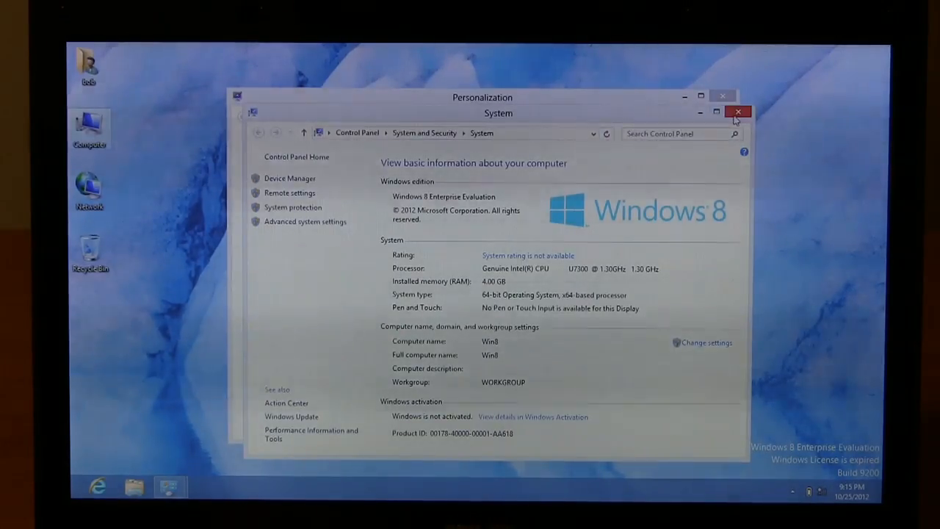
Step: Close the System window, leaving Personalization open
left_click(739, 111)
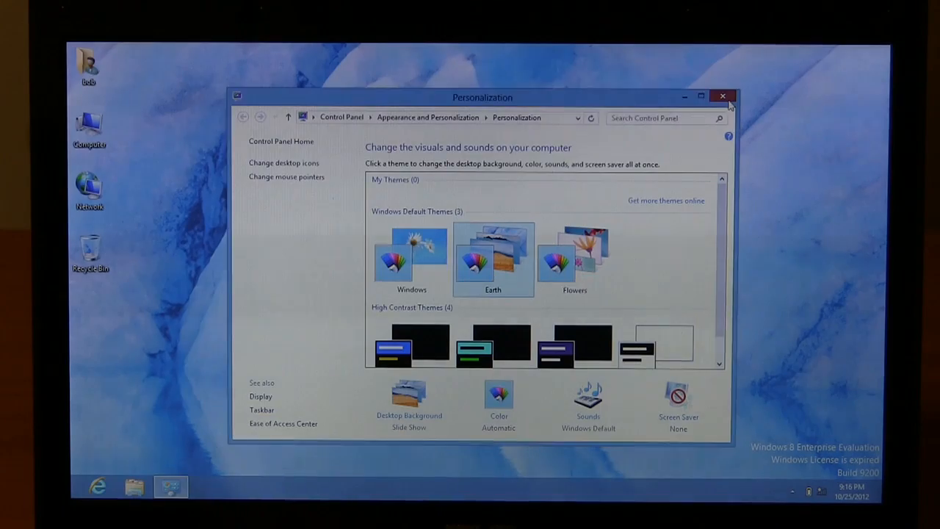
Step: Close the Personalization and File Explorer Libraries windows, leaving only the Earth-wallpaper desktop
left_click(722, 96)
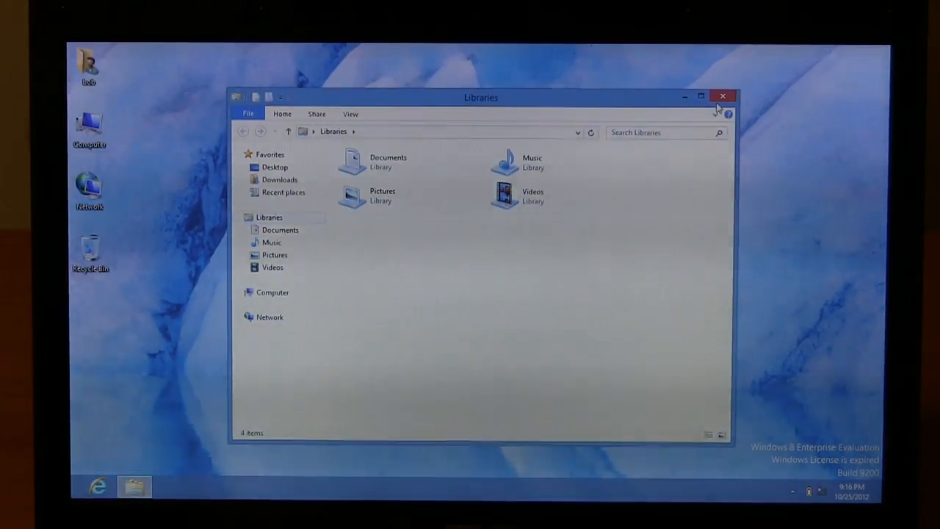
left_click(722, 96)
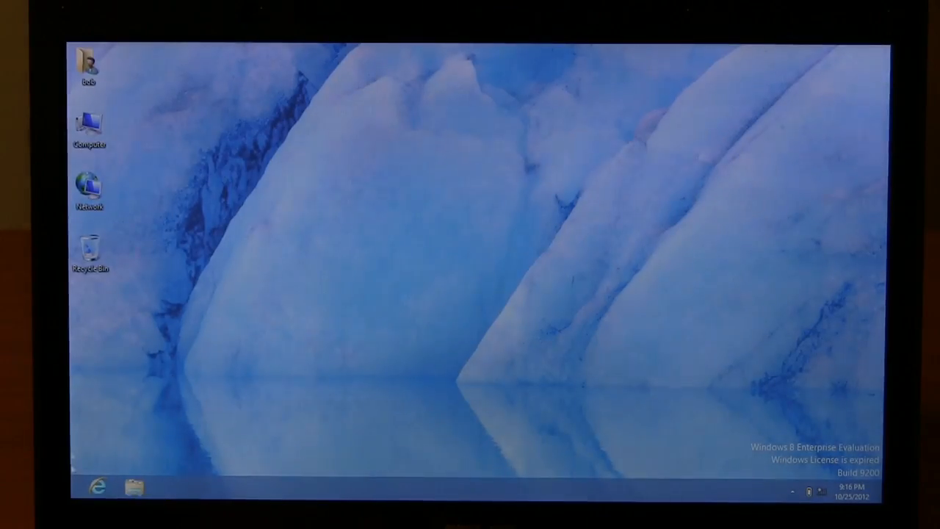